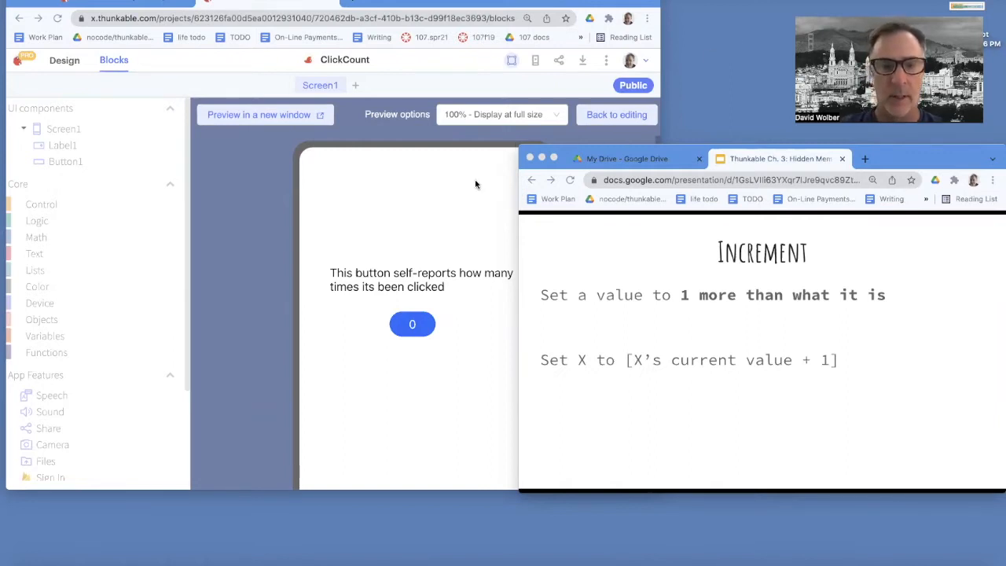
mouse_move(459, 192)
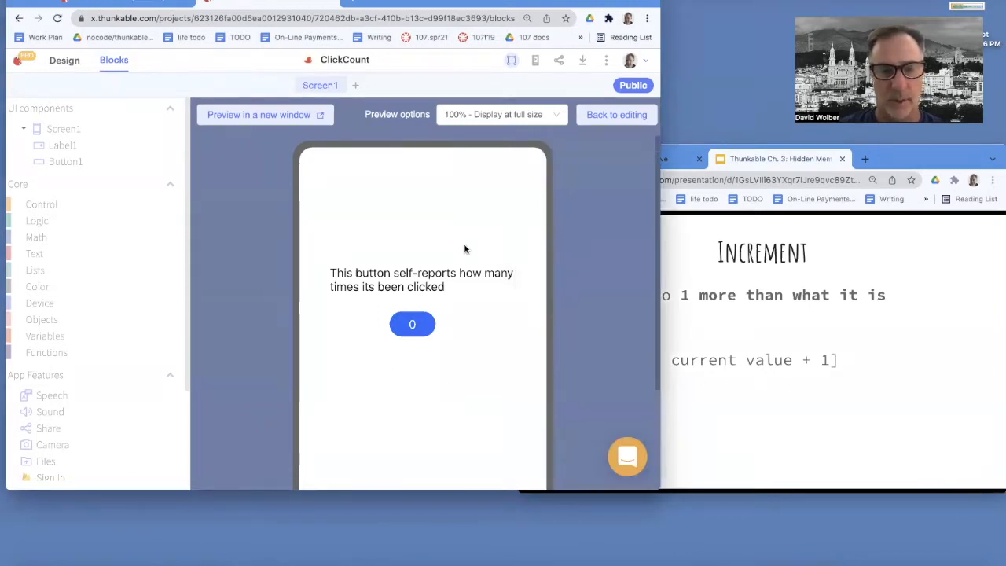
mouse_move(424, 286)
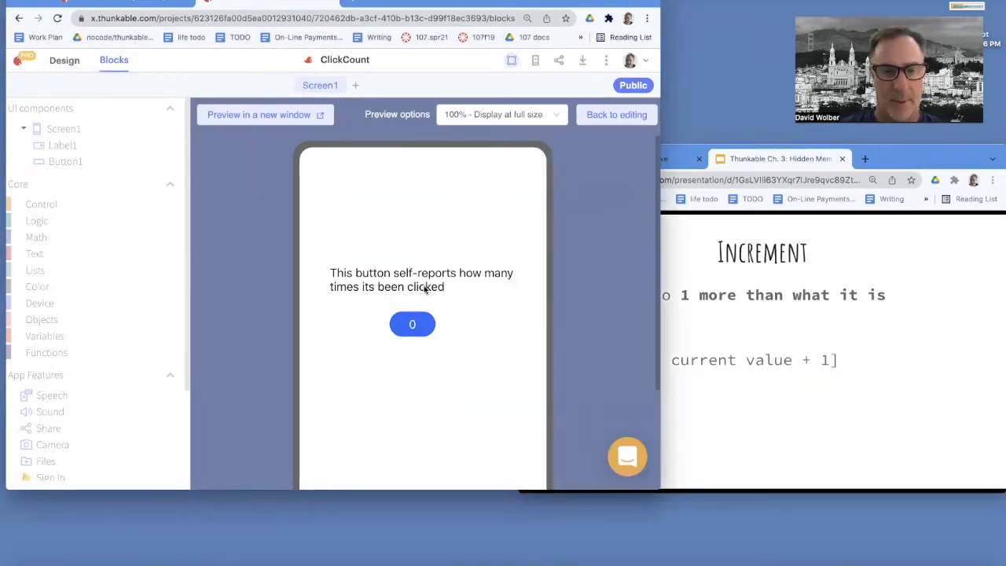
Raise the preview button's click counter to 7 by tapping it repeatedly
left_click(412, 324)
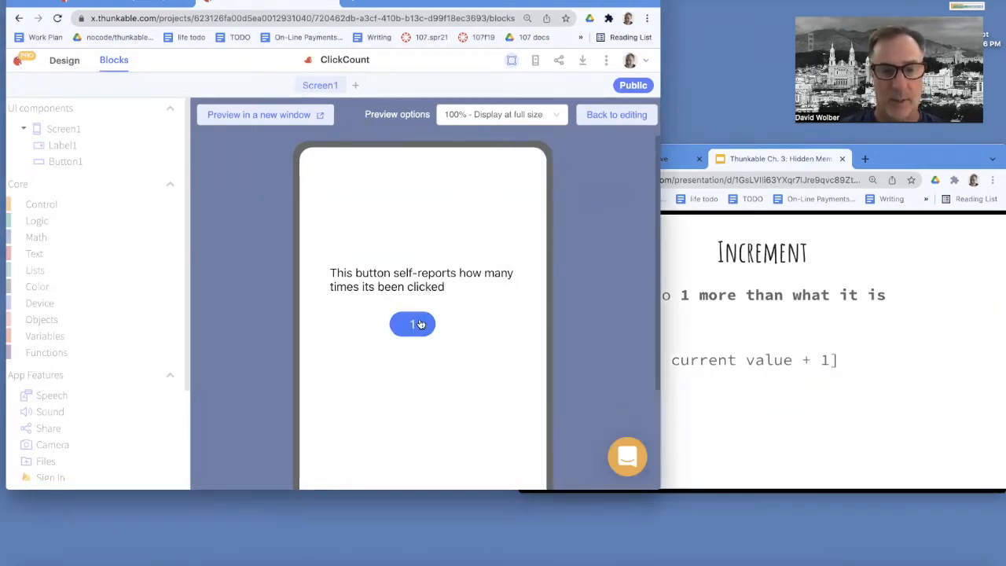
left_click(412, 324)
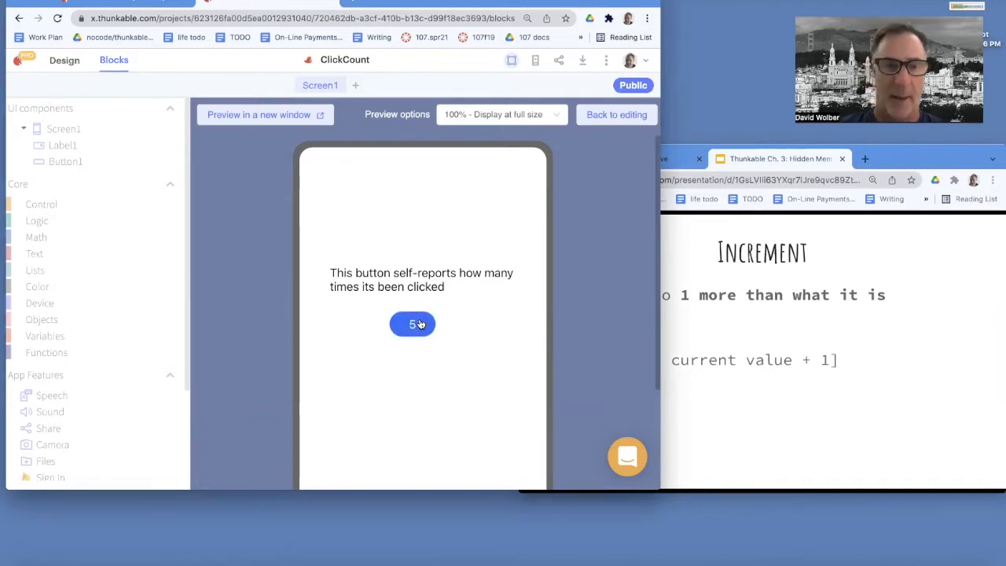
left_click(412, 323)
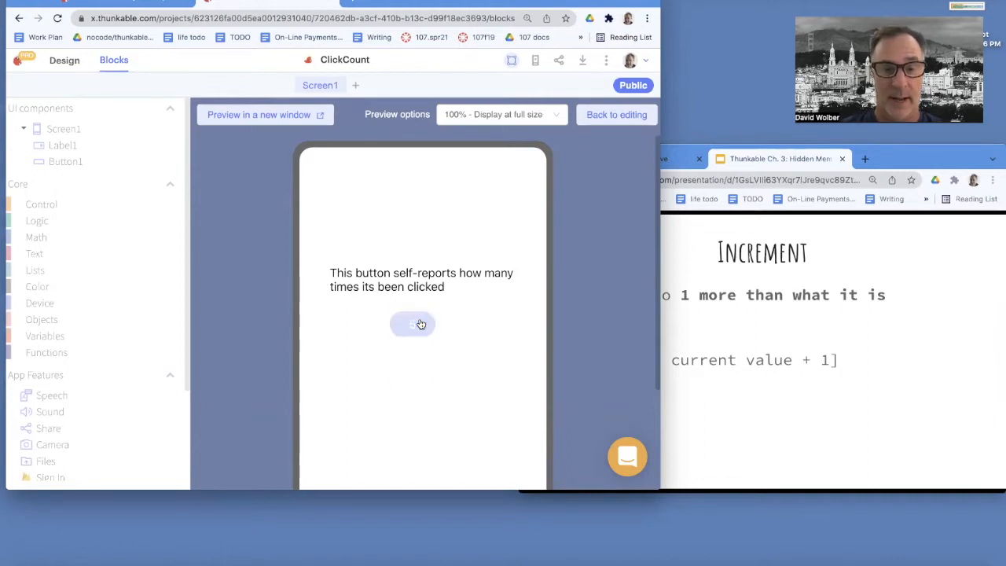
left_click(412, 323)
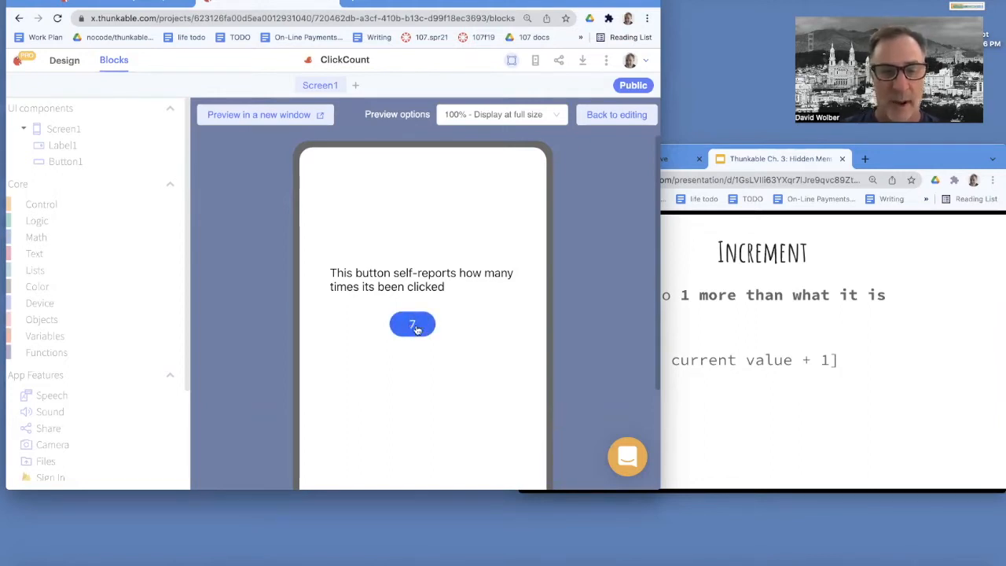
left_click(412, 324)
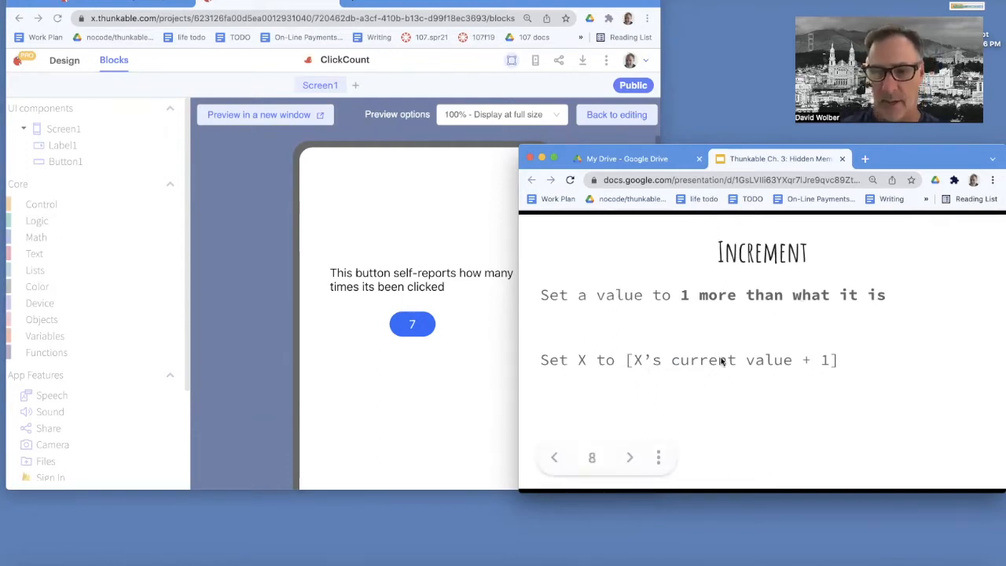
mouse_move(644, 360)
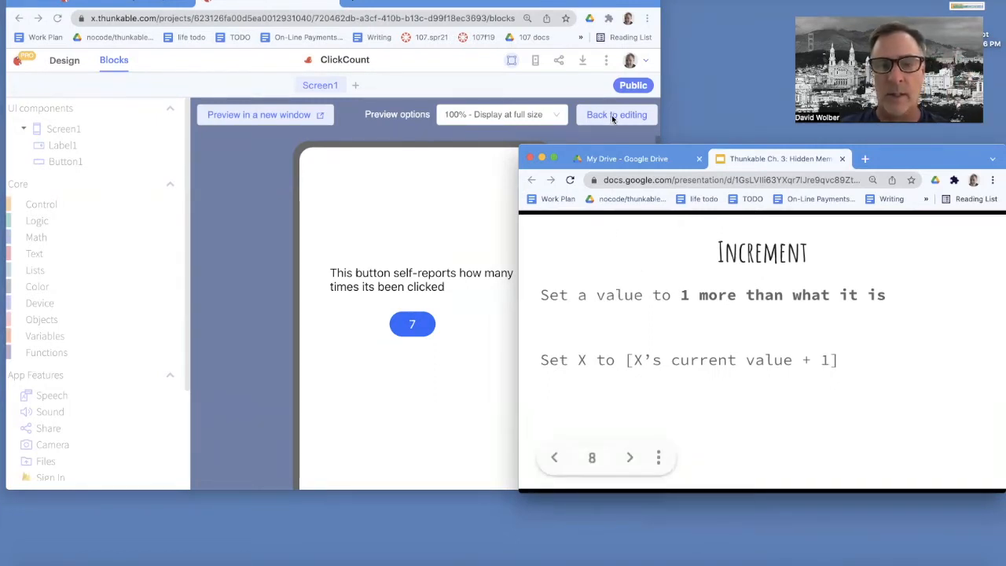
left_click(616, 113)
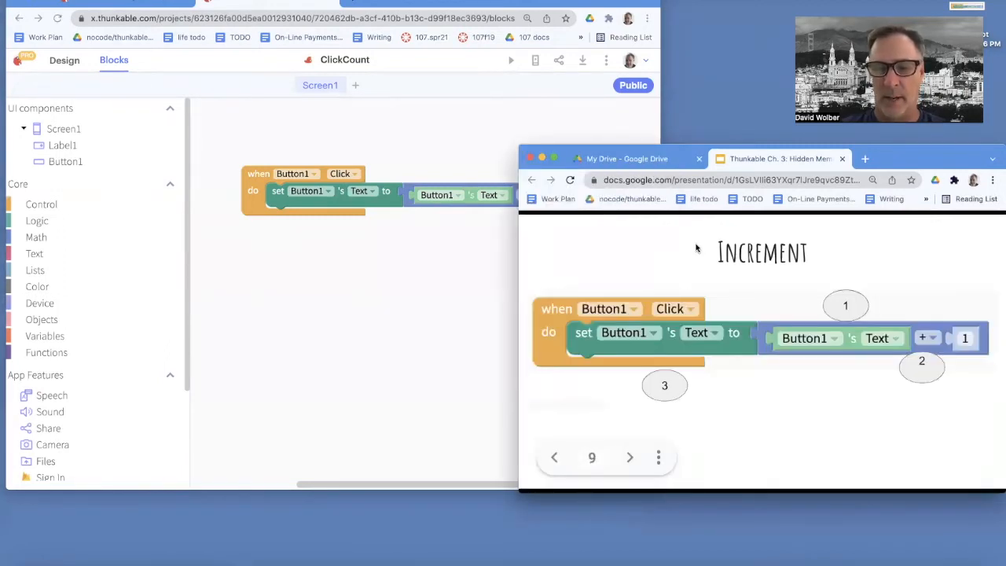
mouse_move(846, 324)
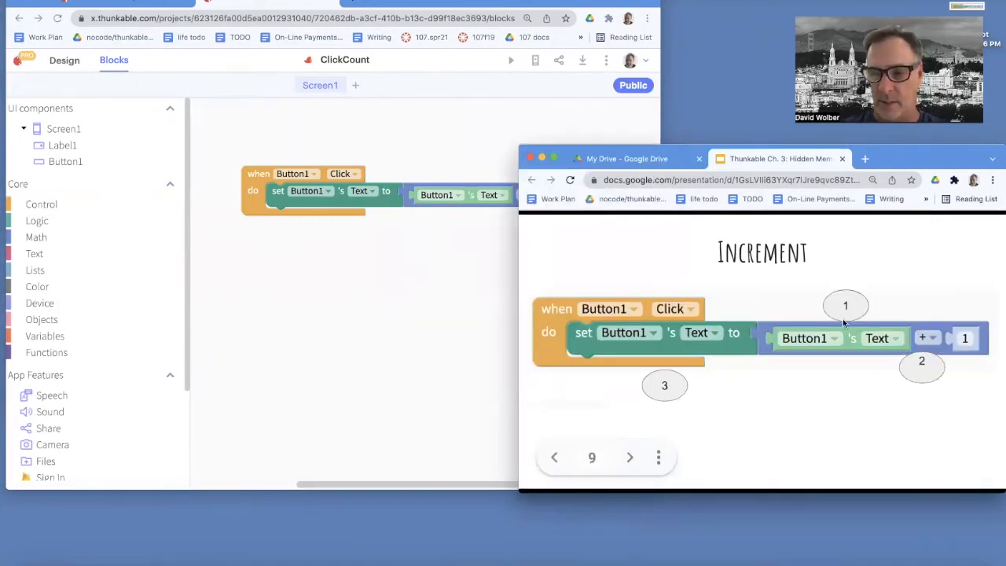
mouse_move(616, 129)
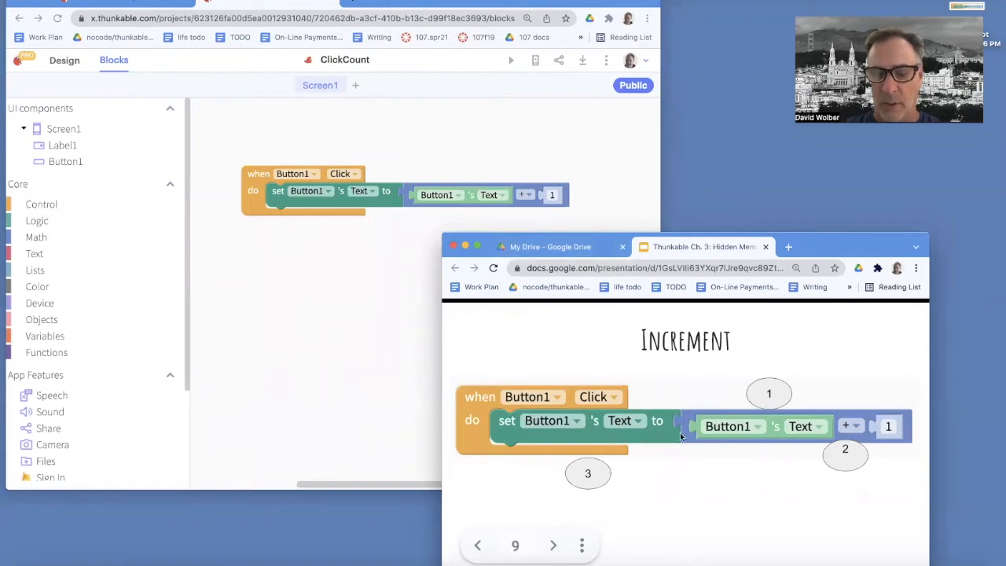
mouse_move(914, 447)
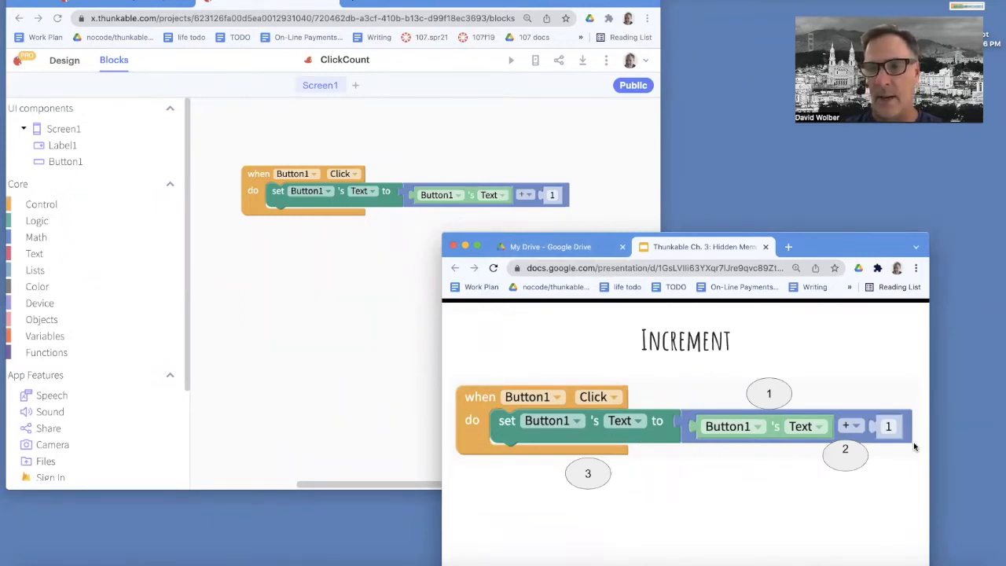
mouse_move(820, 375)
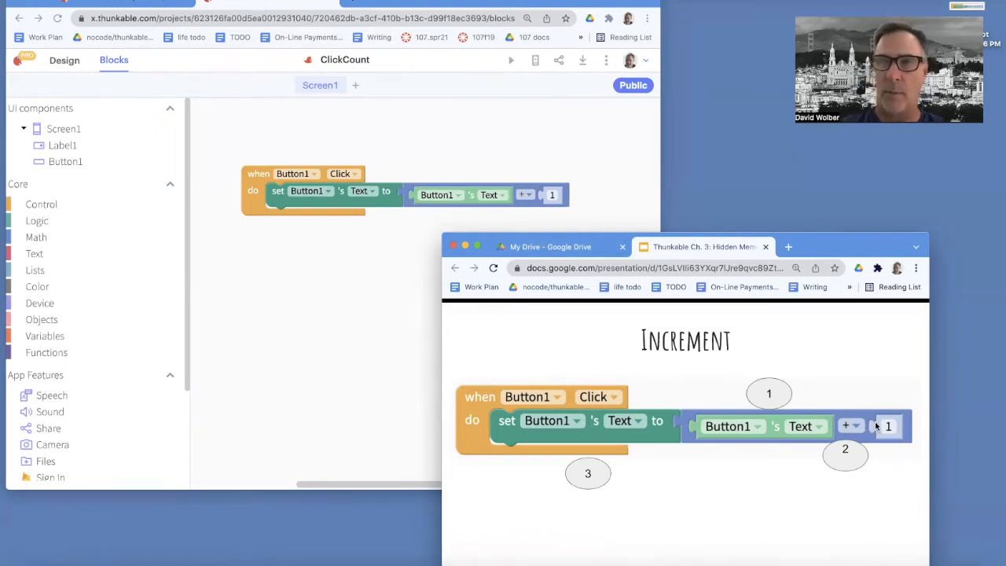
mouse_move(864, 424)
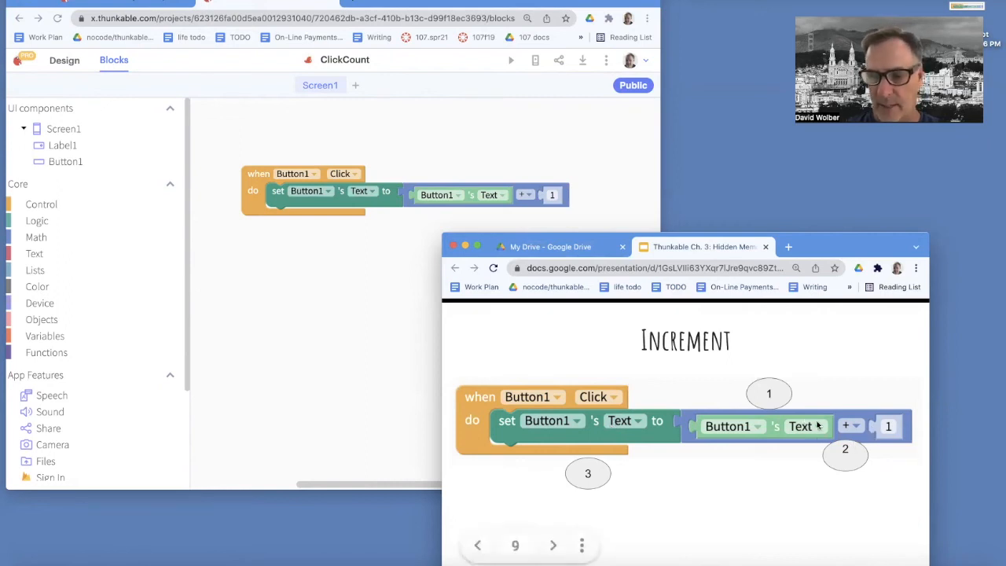
mouse_move(799, 443)
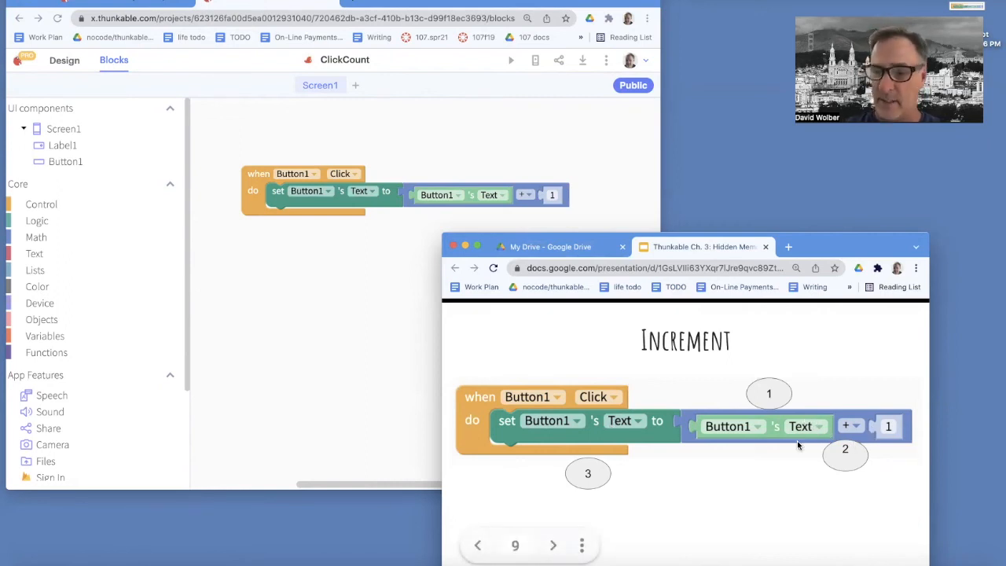
mouse_move(707, 437)
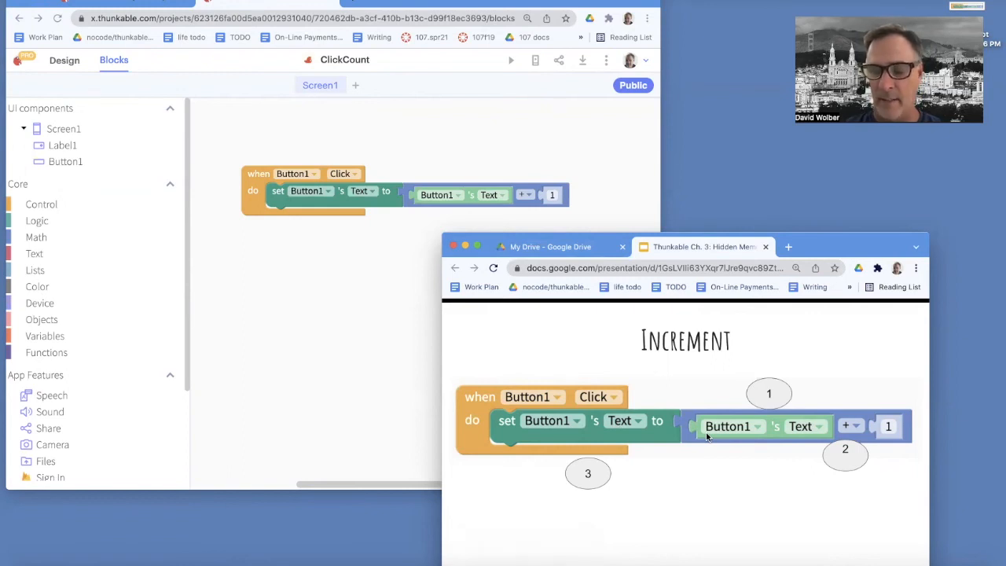